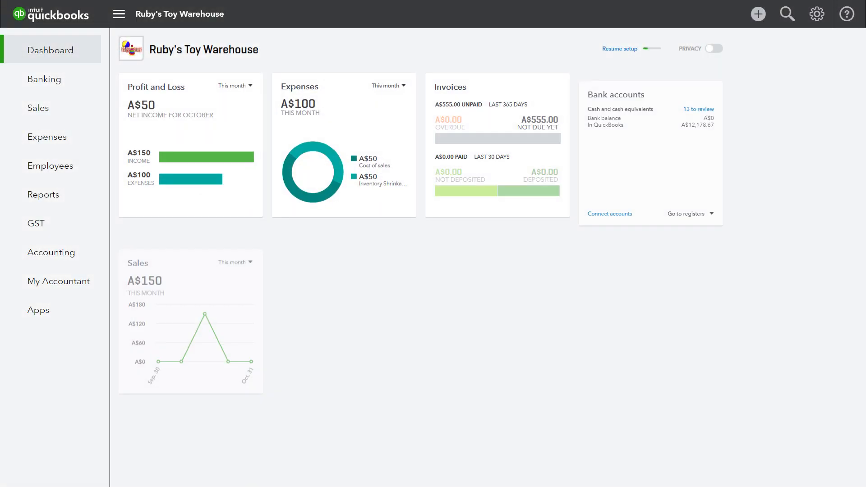
# Step: Review the subscription plan and the sales and inventory tracking settings, then leave settings
pyautogui.click(818, 13)
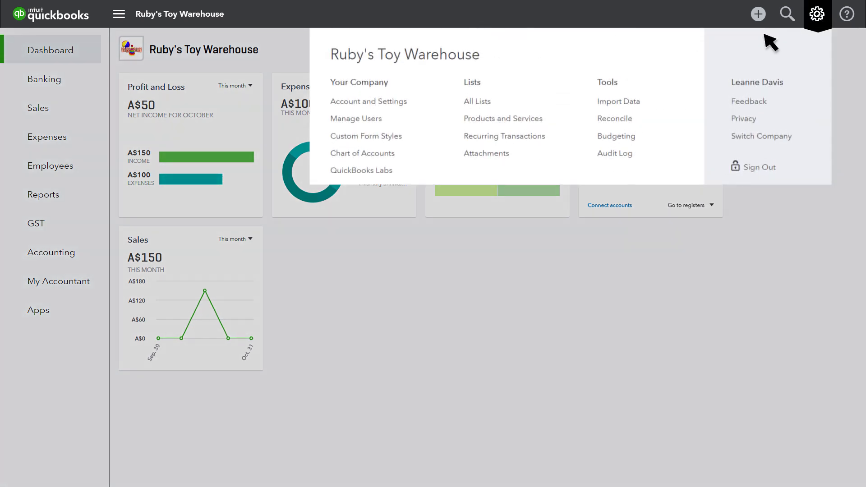
pyautogui.click(368, 101)
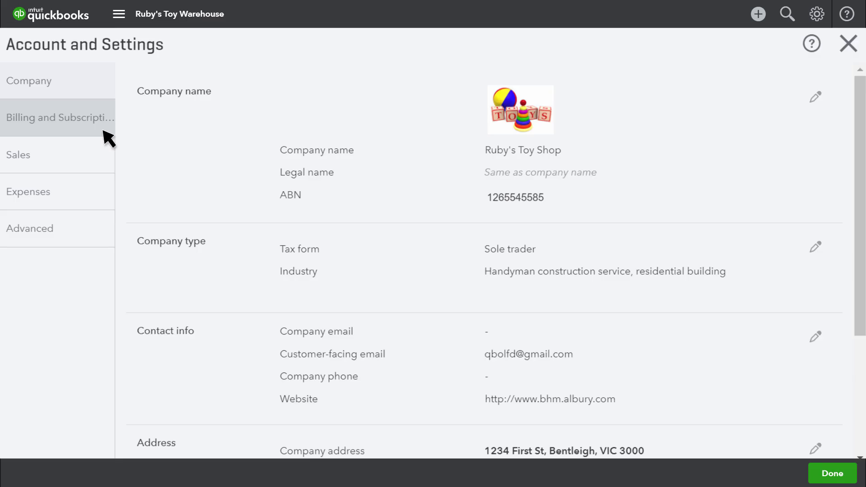
pyautogui.click(58, 117)
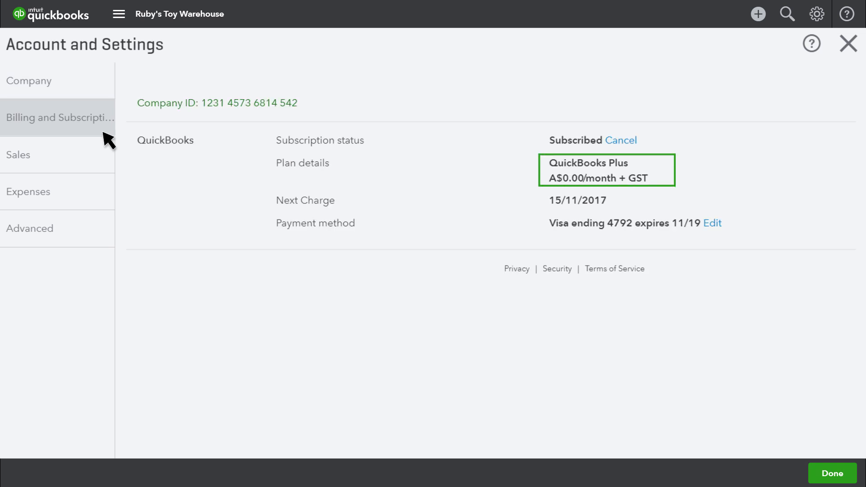
pyautogui.click(19, 154)
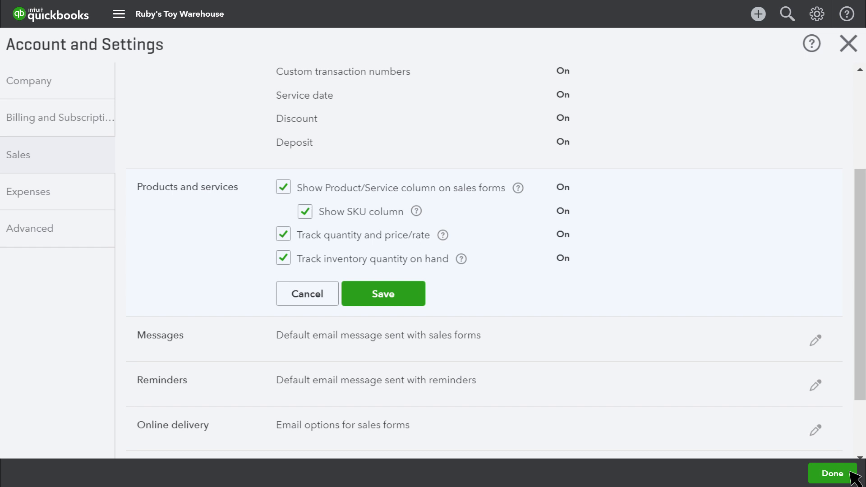
pyautogui.click(831, 474)
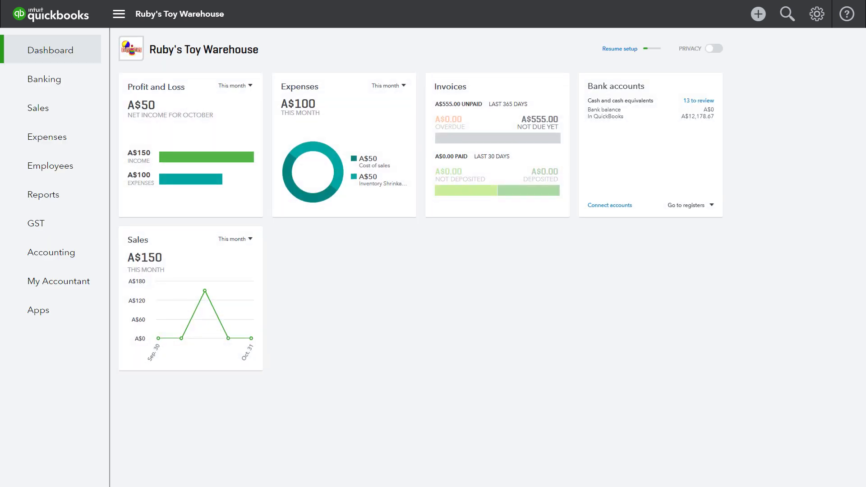
# Step: In Product Categories, add a new category named 'Lego' and save it
pyautogui.click(817, 13)
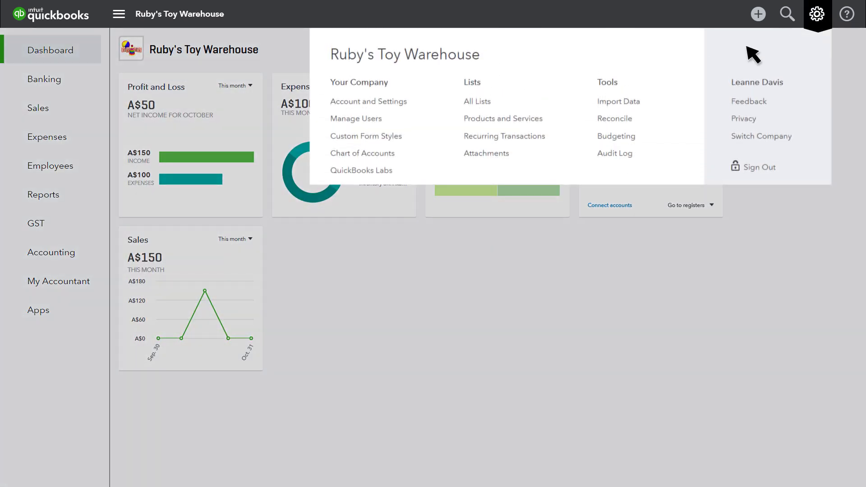
pyautogui.click(503, 118)
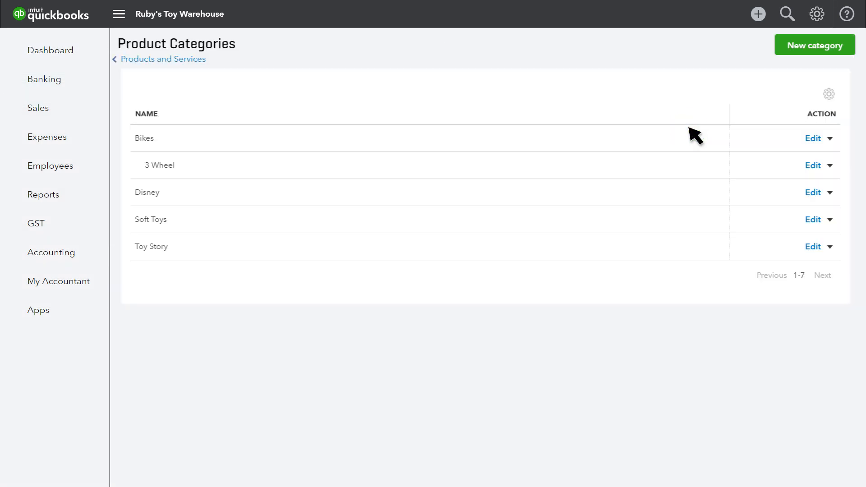
pyautogui.click(813, 45)
pyautogui.write('Lego')
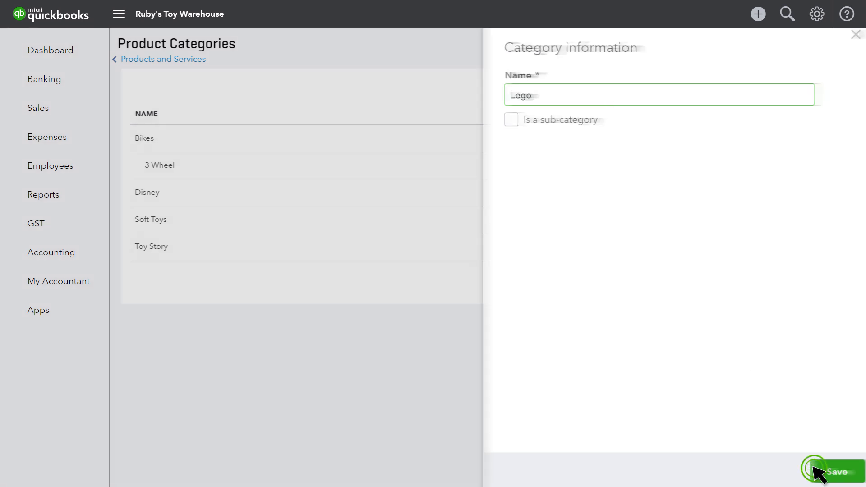
pyautogui.click(835, 471)
pyautogui.write('2 Wheel')
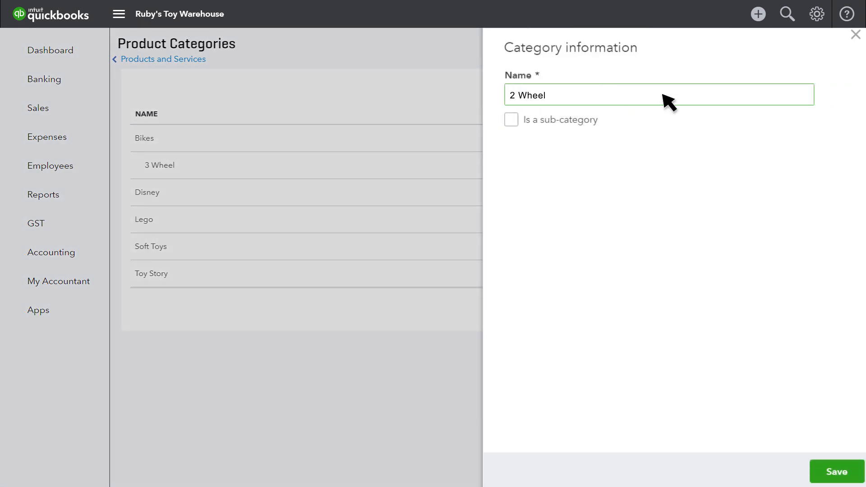
# Step: Add a '2 Wheel' category as a sub-category of Bikes and save it
pyautogui.click(511, 119)
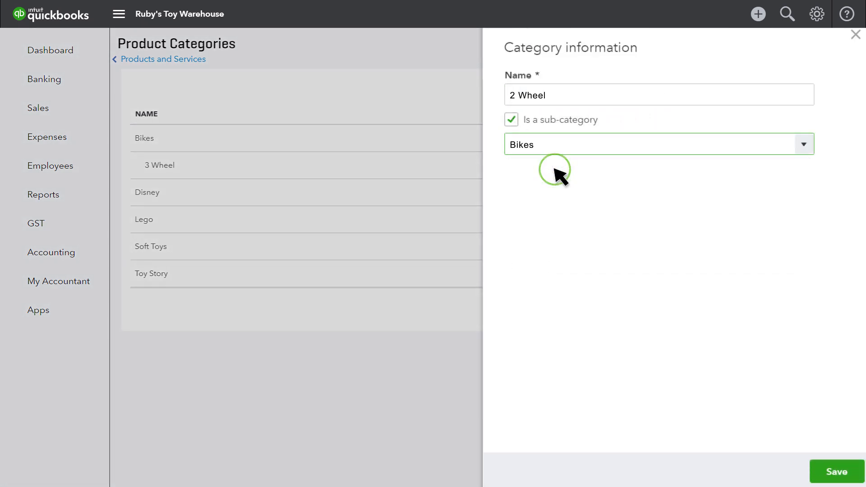
pyautogui.click(834, 471)
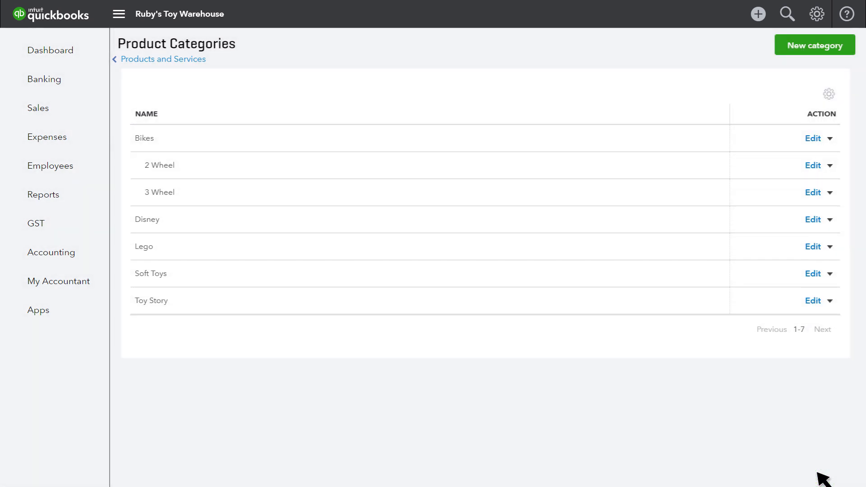
pyautogui.click(163, 60)
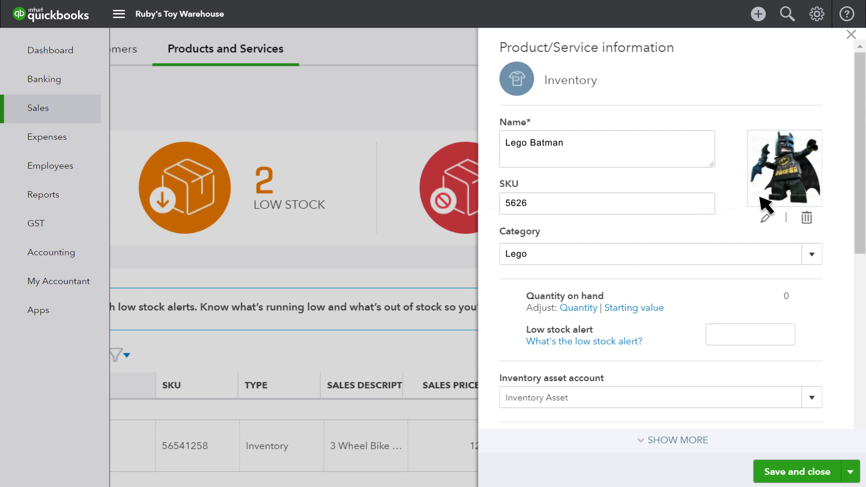
# Step: Save the Lego Batman inventory product with SKU 5626 in the Lego category
pyautogui.click(852, 34)
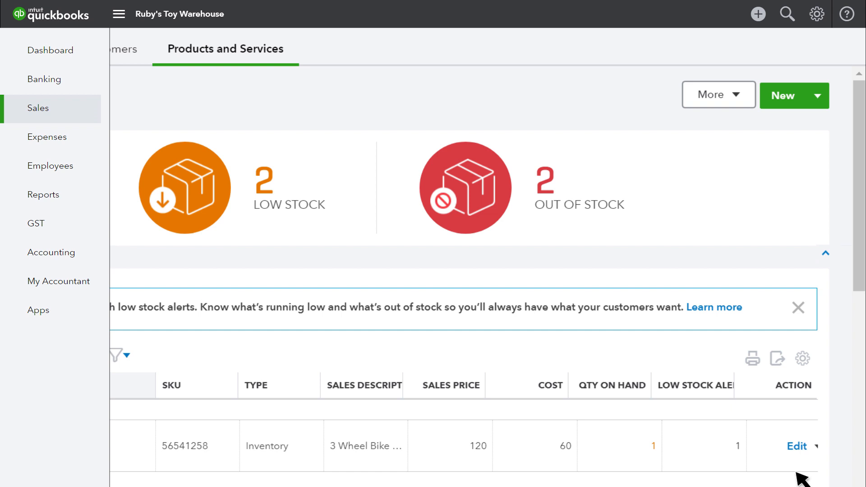
pyautogui.click(819, 96)
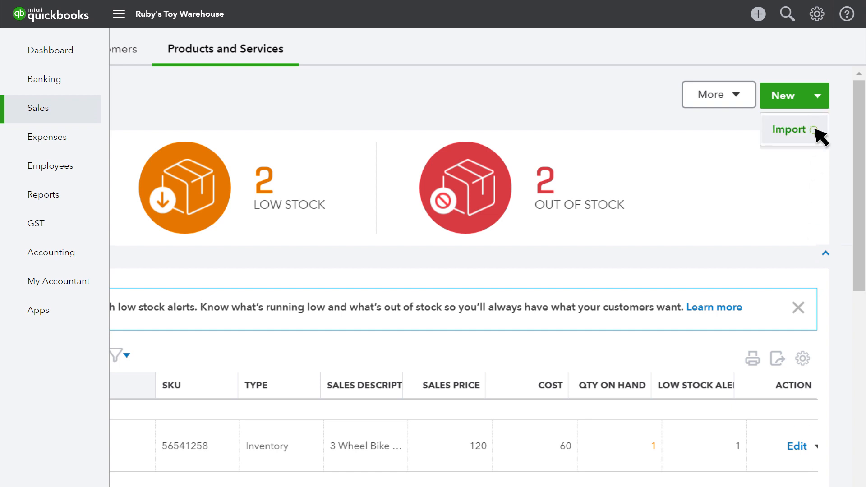
pyautogui.click(791, 129)
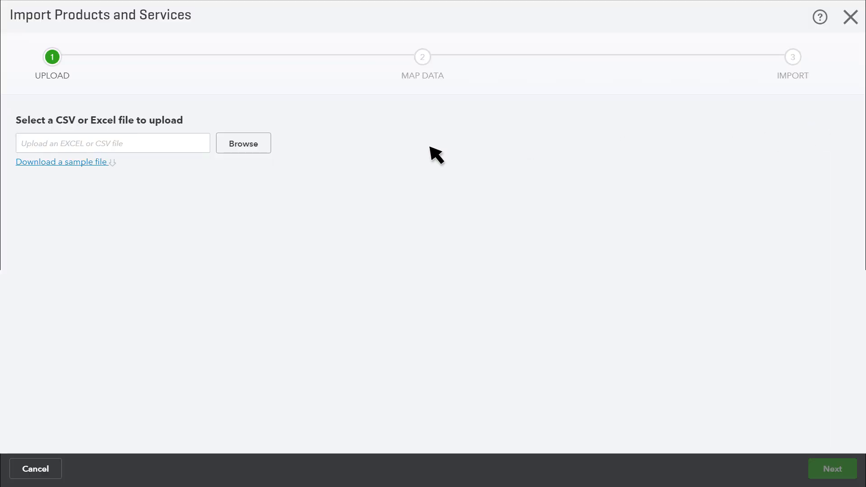
pyautogui.moveTo(99, 169)
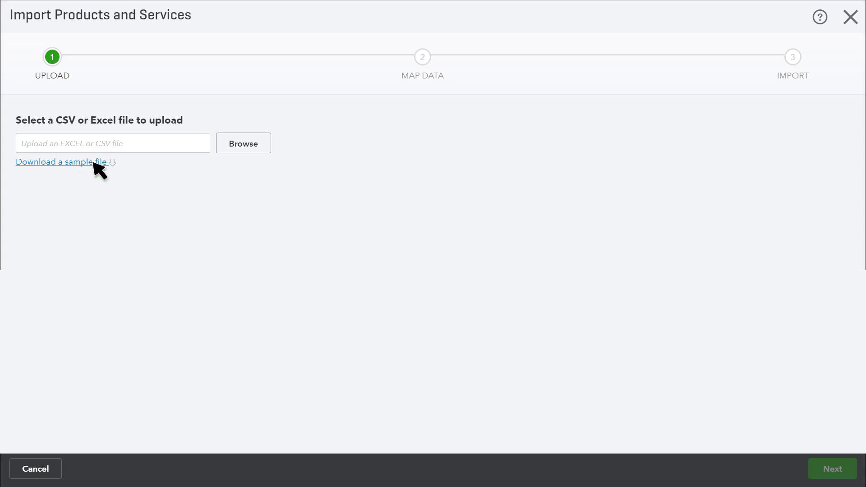
pyautogui.click(60, 161)
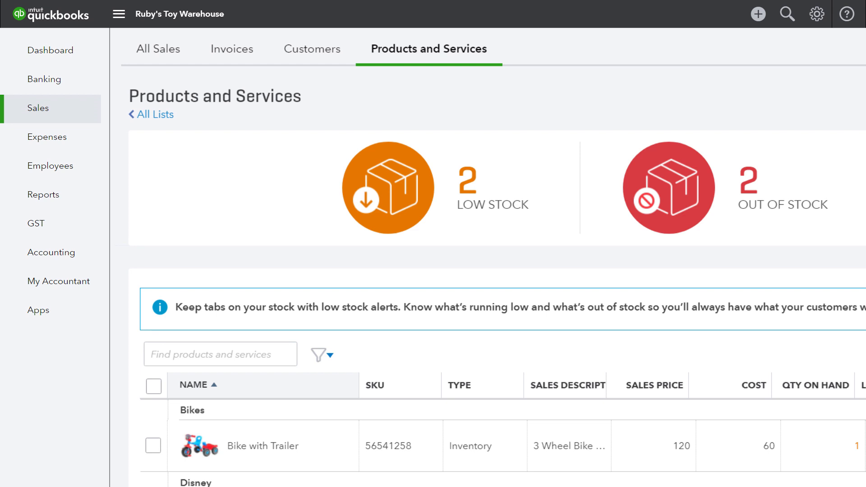
pyautogui.click(757, 14)
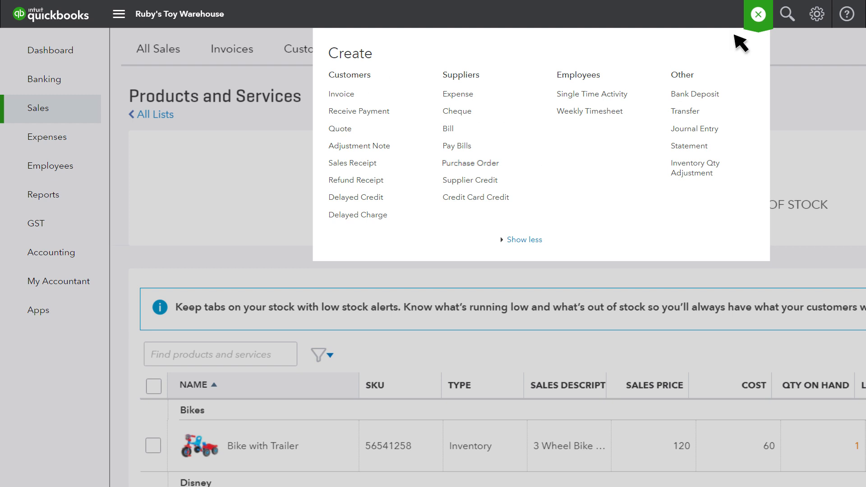
pyautogui.moveTo(470, 162)
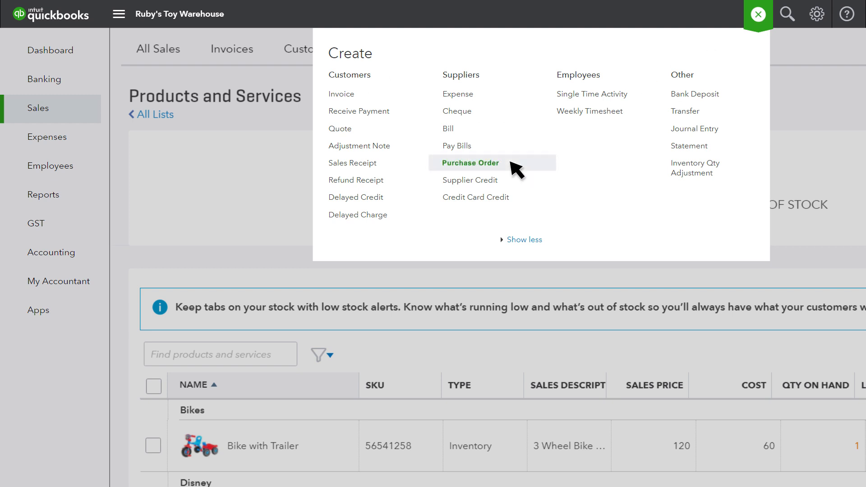
pyautogui.moveTo(477, 160)
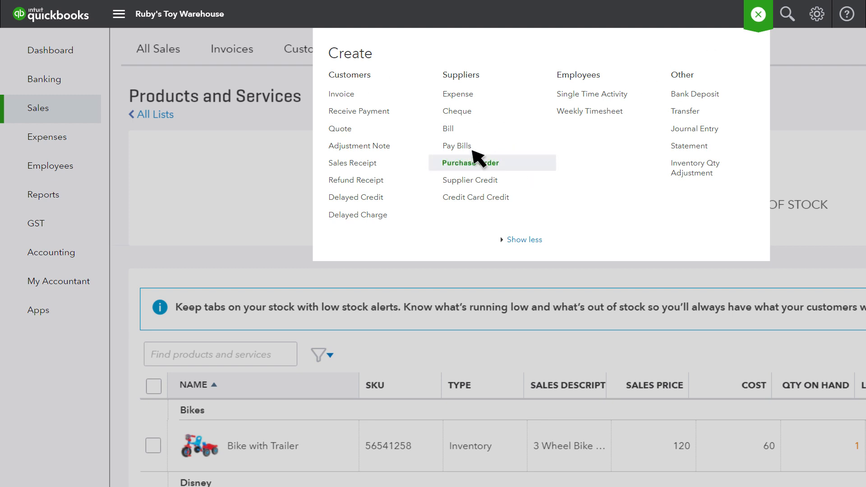
pyautogui.click(475, 163)
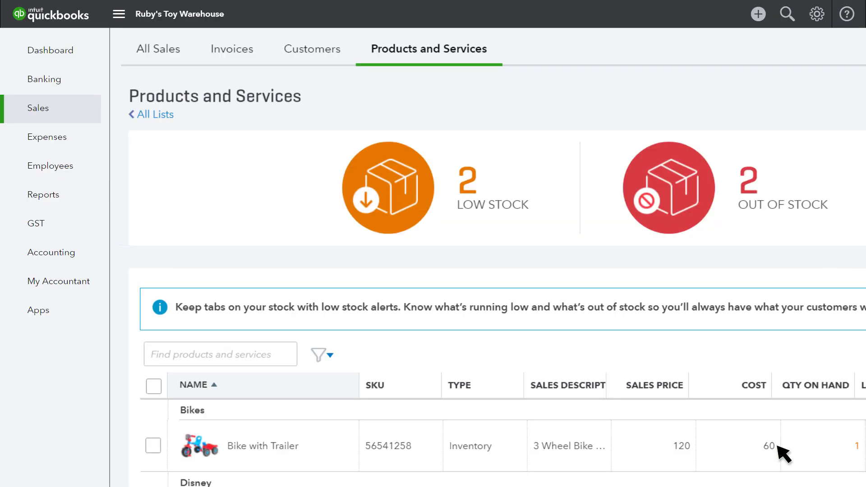
# Step: Copy purchase order 1004 from Walt Disney into a bill for 10 Mini Mouse
pyautogui.click(48, 138)
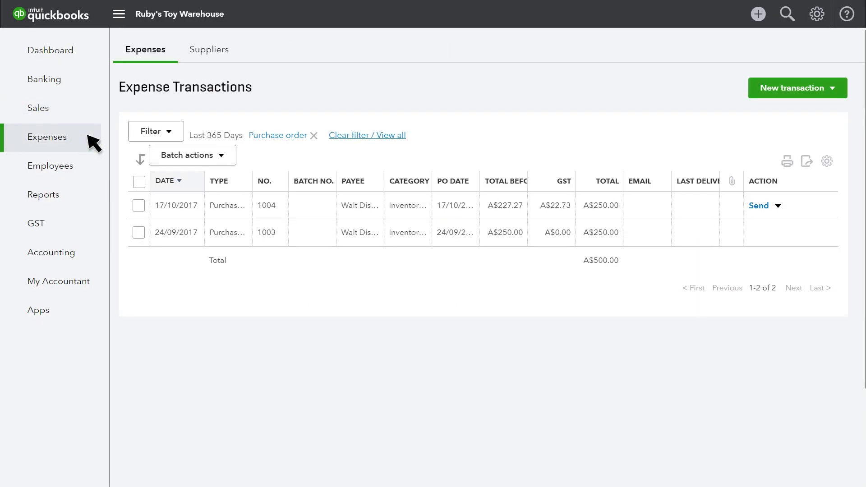
pyautogui.click(759, 206)
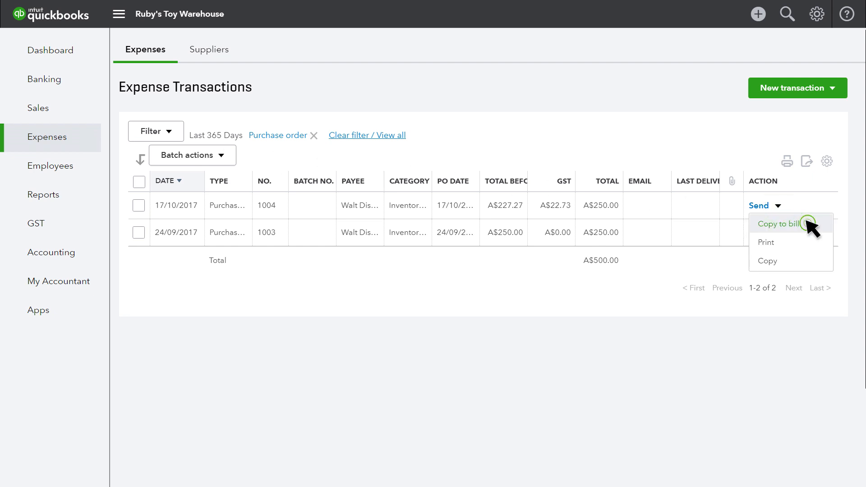
pyautogui.click(779, 223)
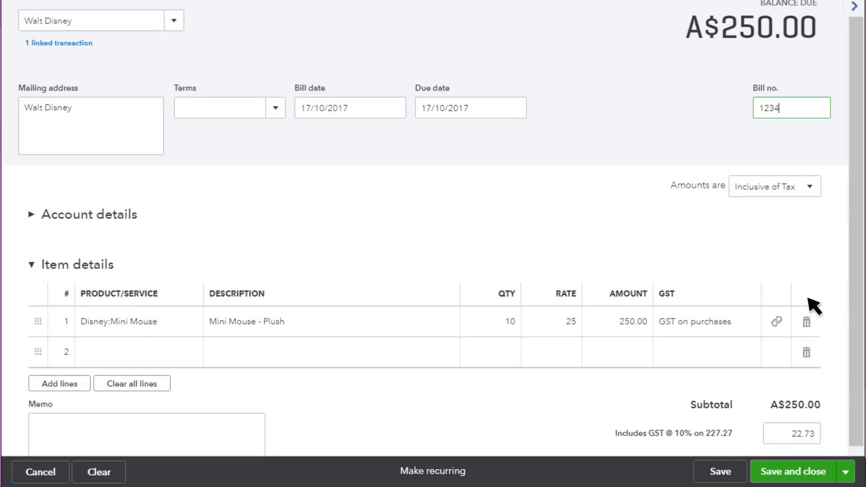
pyautogui.scroll(-3)
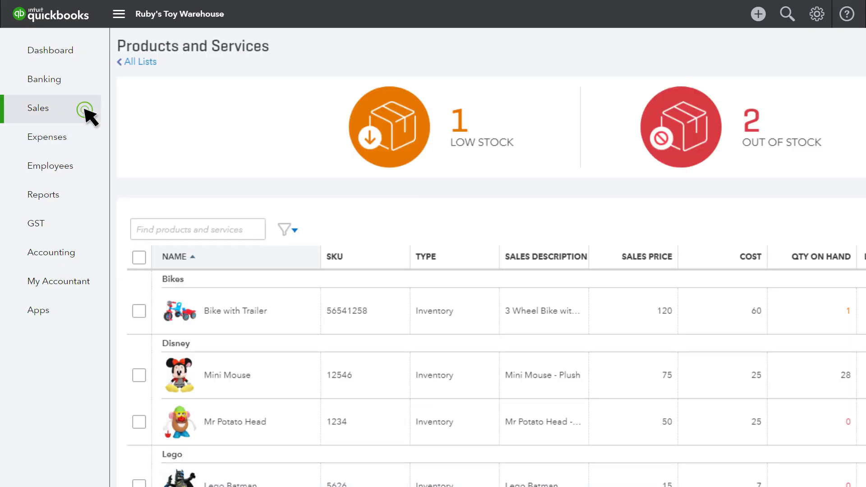
pyautogui.scroll(-3)
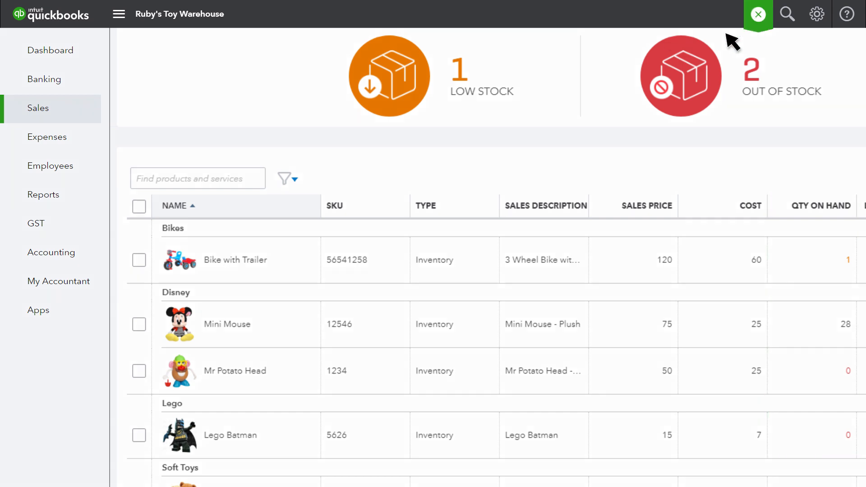
# Step: Create and save an invoice to Christopher Robin for 2 Mini Mouse at 75 each, A$165 with GST
pyautogui.click(758, 14)
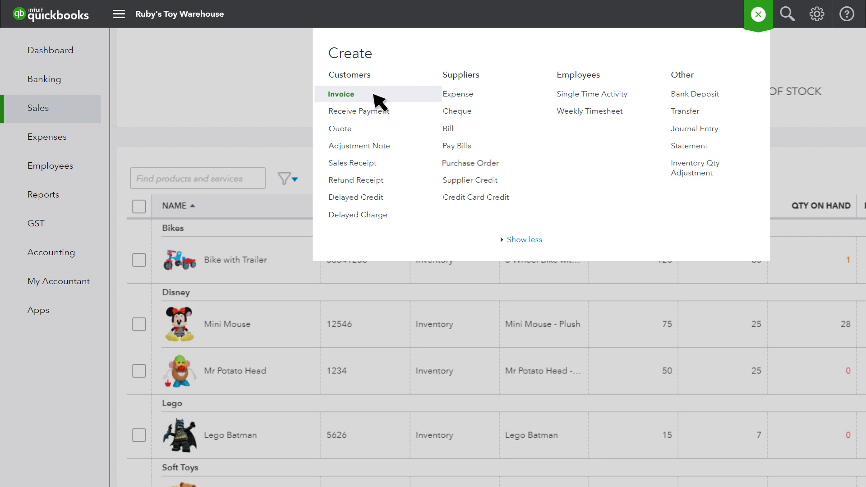
pyautogui.click(341, 94)
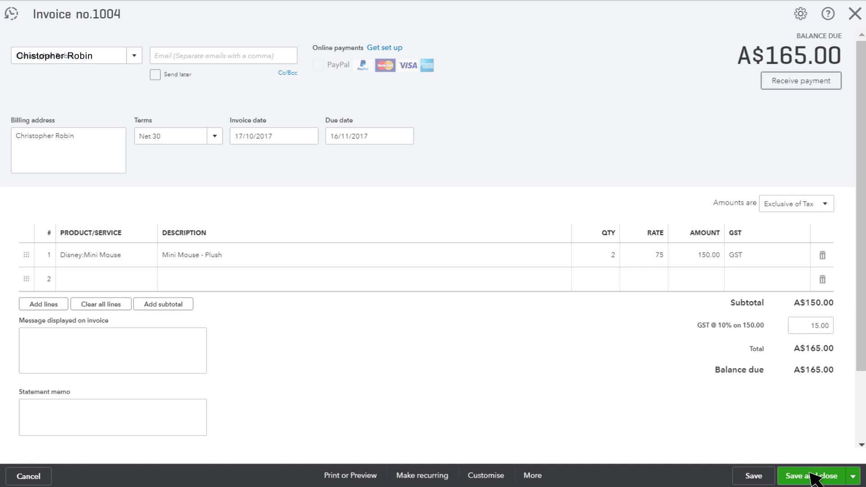
pyautogui.click(811, 476)
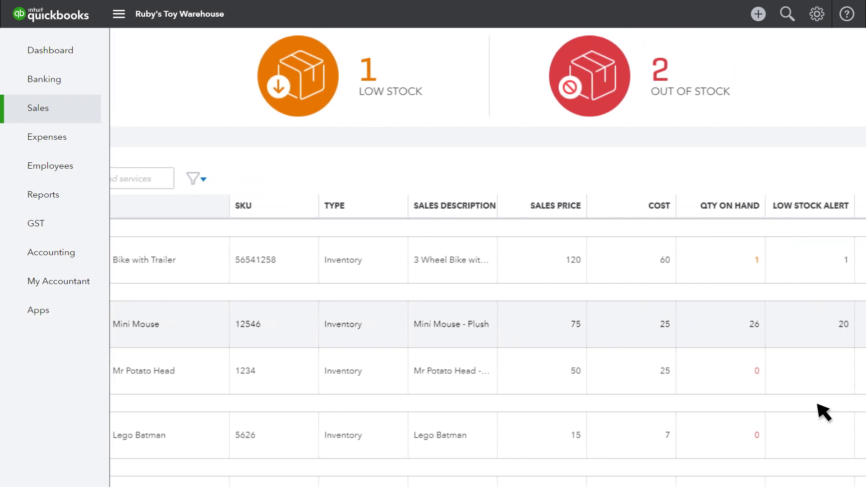
# Step: Adjust the Mini Mouse quantity to 24, writing off 2 to inventory shrinkage
pyautogui.click(811, 324)
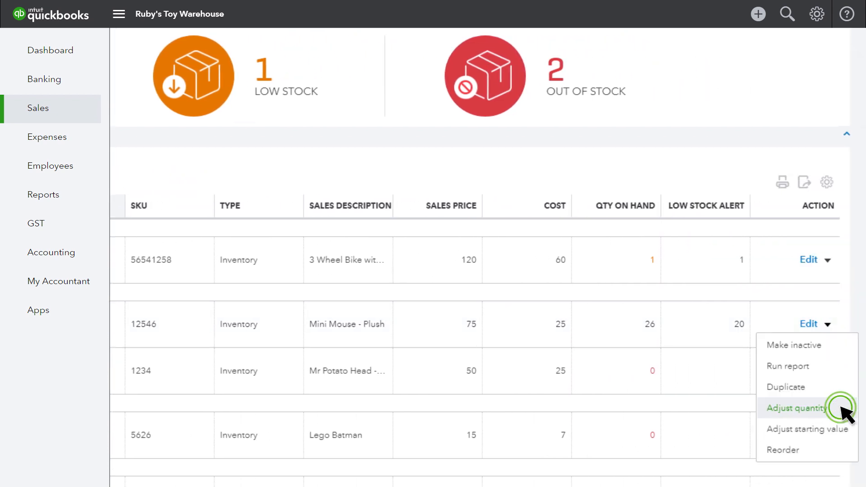
pyautogui.click(793, 408)
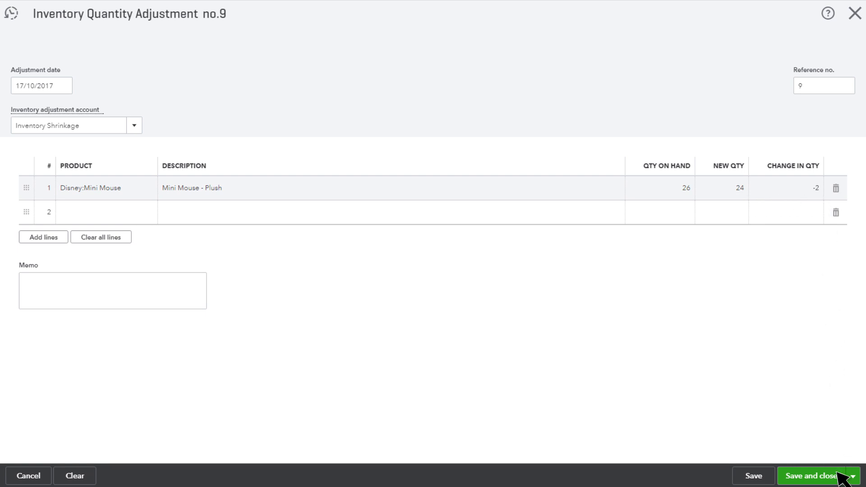
pyautogui.click(811, 476)
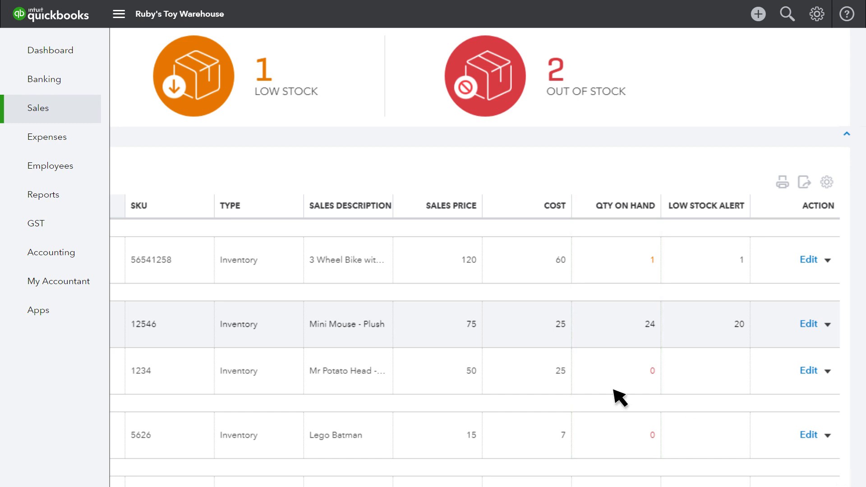
# Step: Run the Sales by Product/Service Summary and Inventory Valuation Summary reports, showing 24 Mini Mouse at A$577.27
pyautogui.click(44, 195)
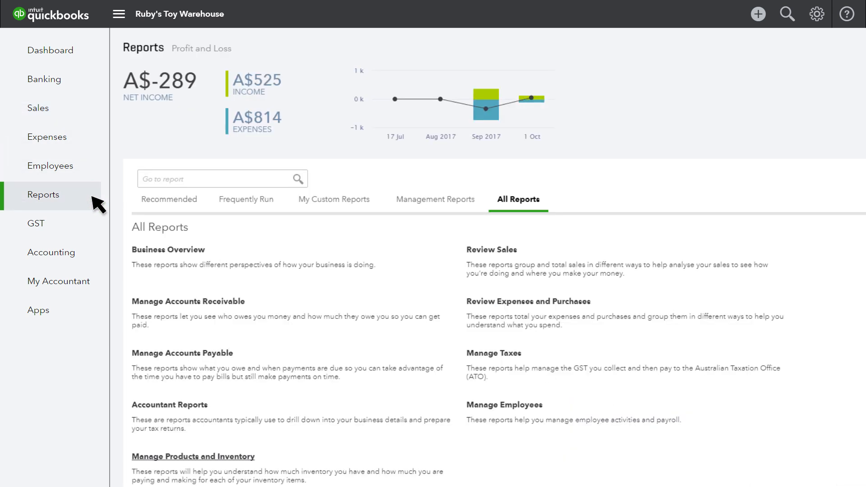
pyautogui.click(193, 457)
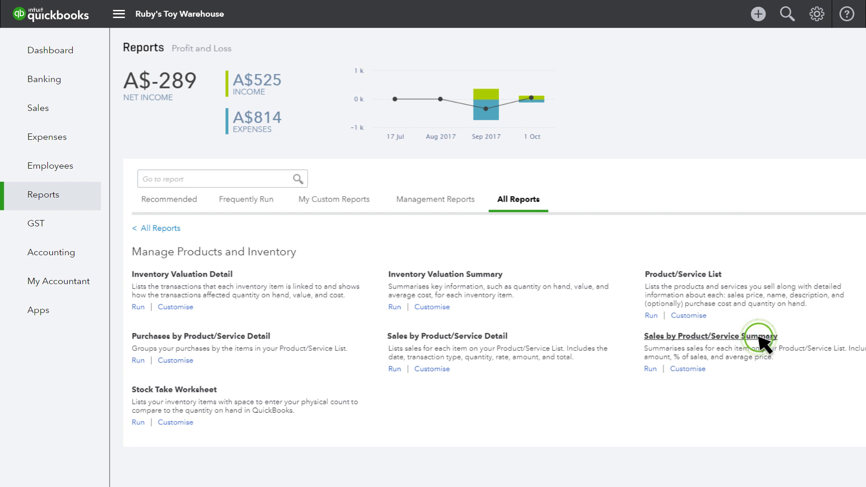
pyautogui.click(712, 336)
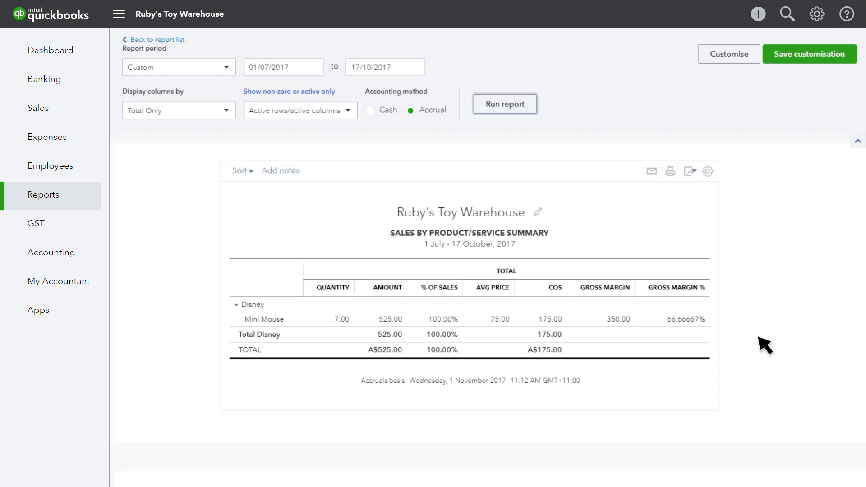
pyautogui.moveTo(677, 325)
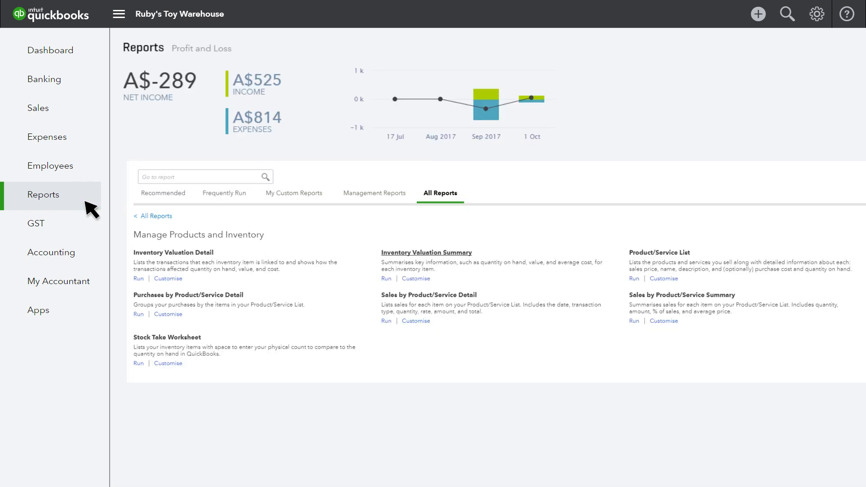
pyautogui.click(386, 279)
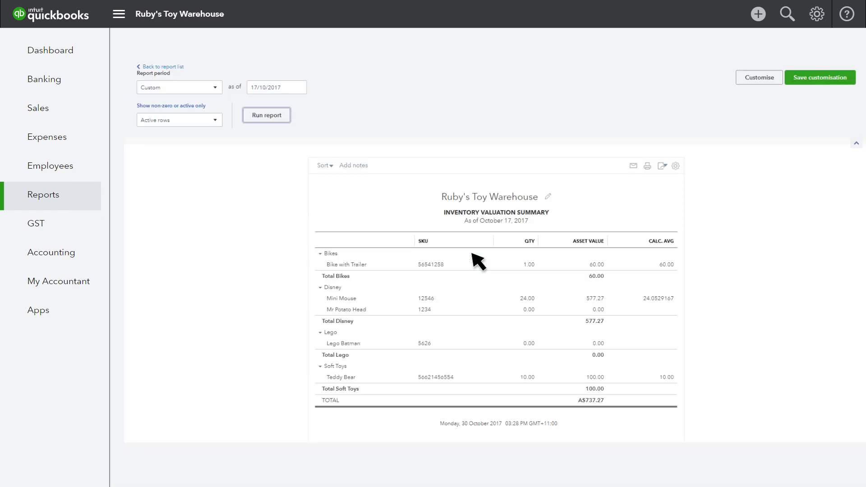
pyautogui.scroll(3)
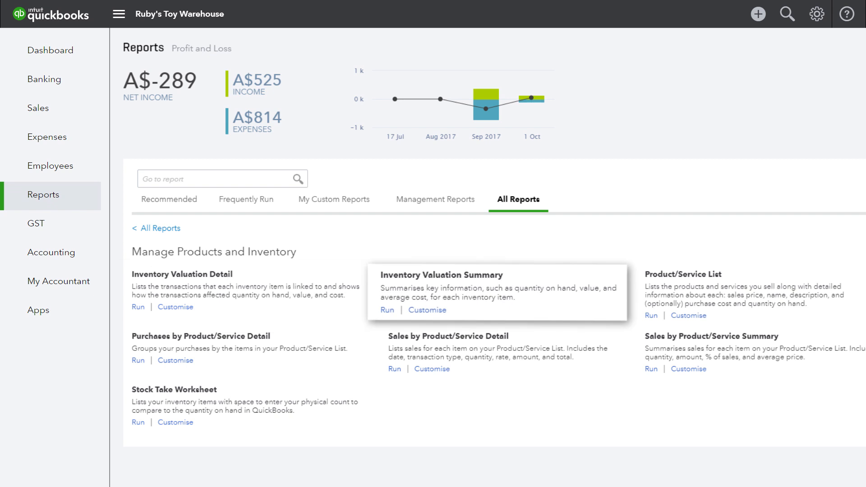
pyautogui.moveTo(221, 348)
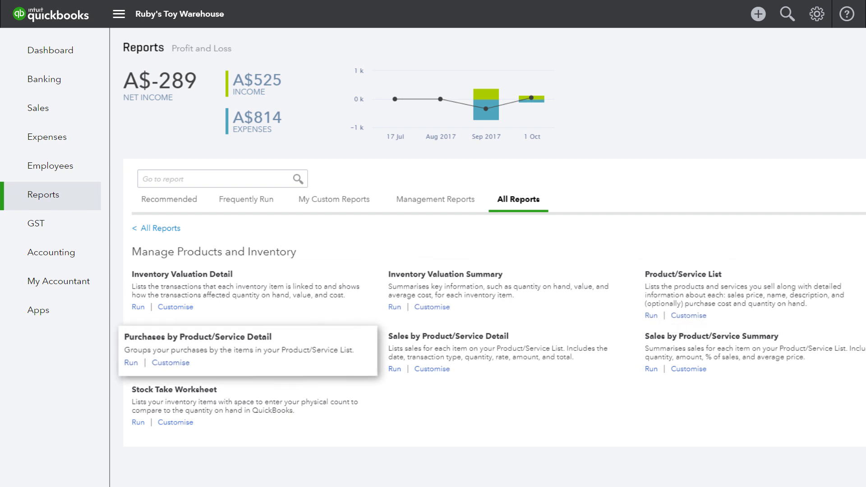